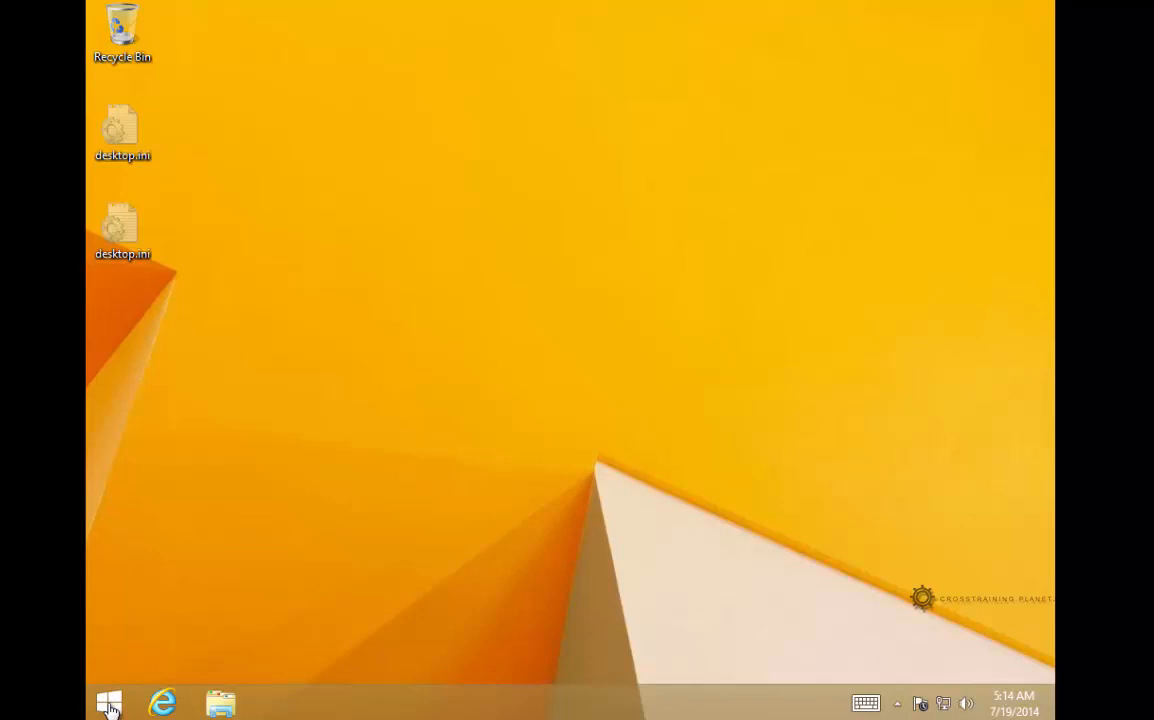
Reach the System page from the Start button's power-user menu
right_click(108, 704)
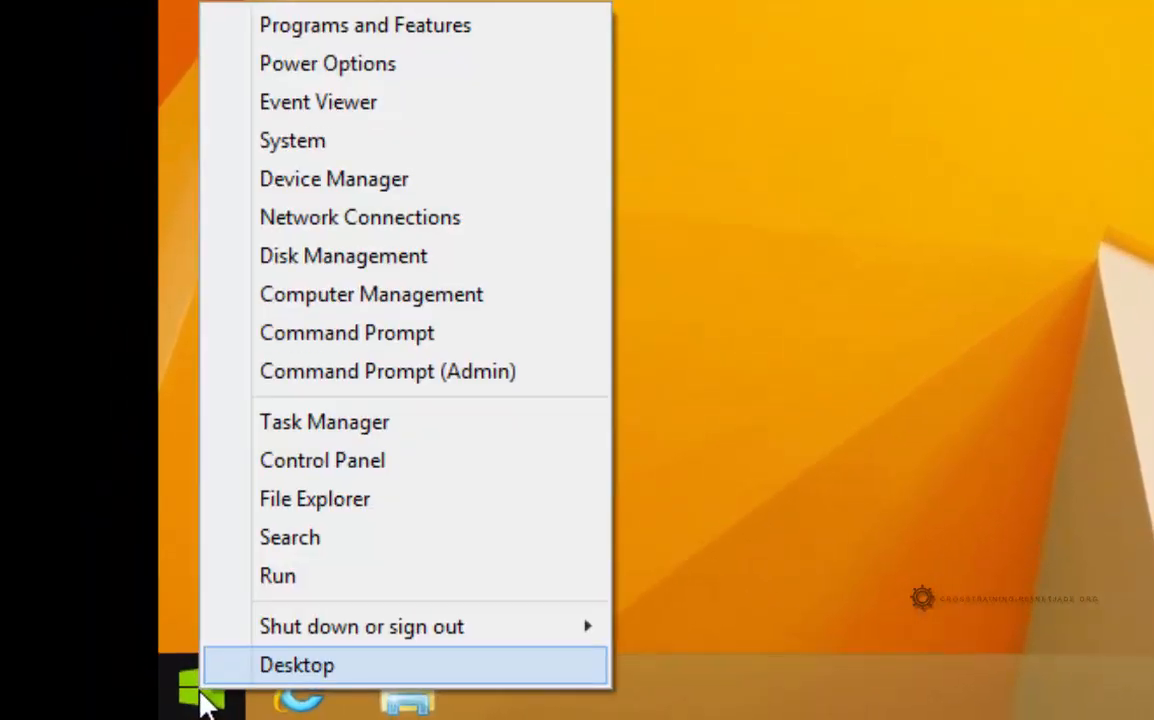
mouse_move(292, 140)
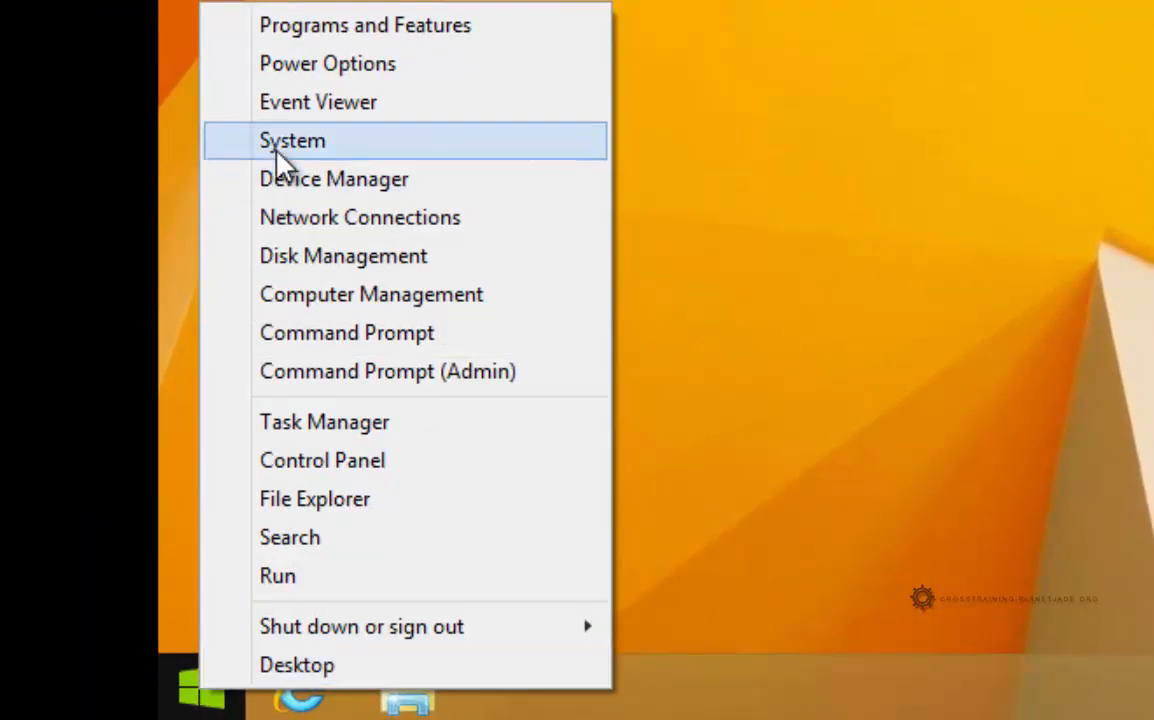
click(292, 140)
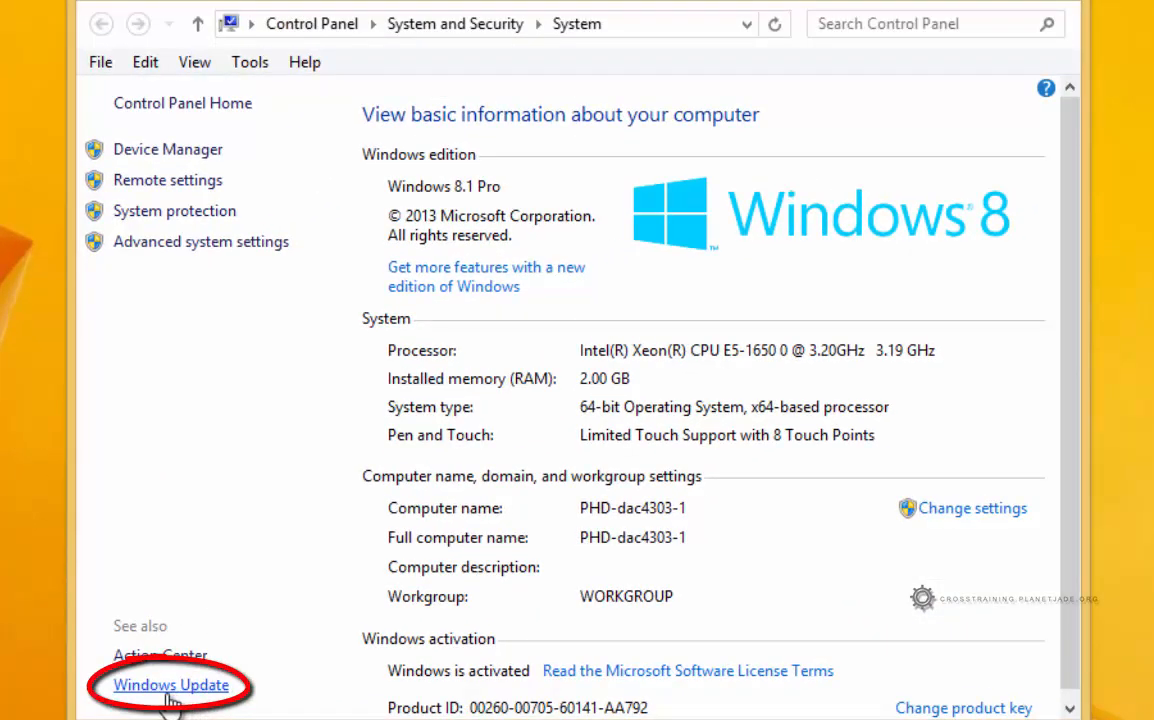
Go to Windows Update via See also and restart now to finish pending updates
click(170, 684)
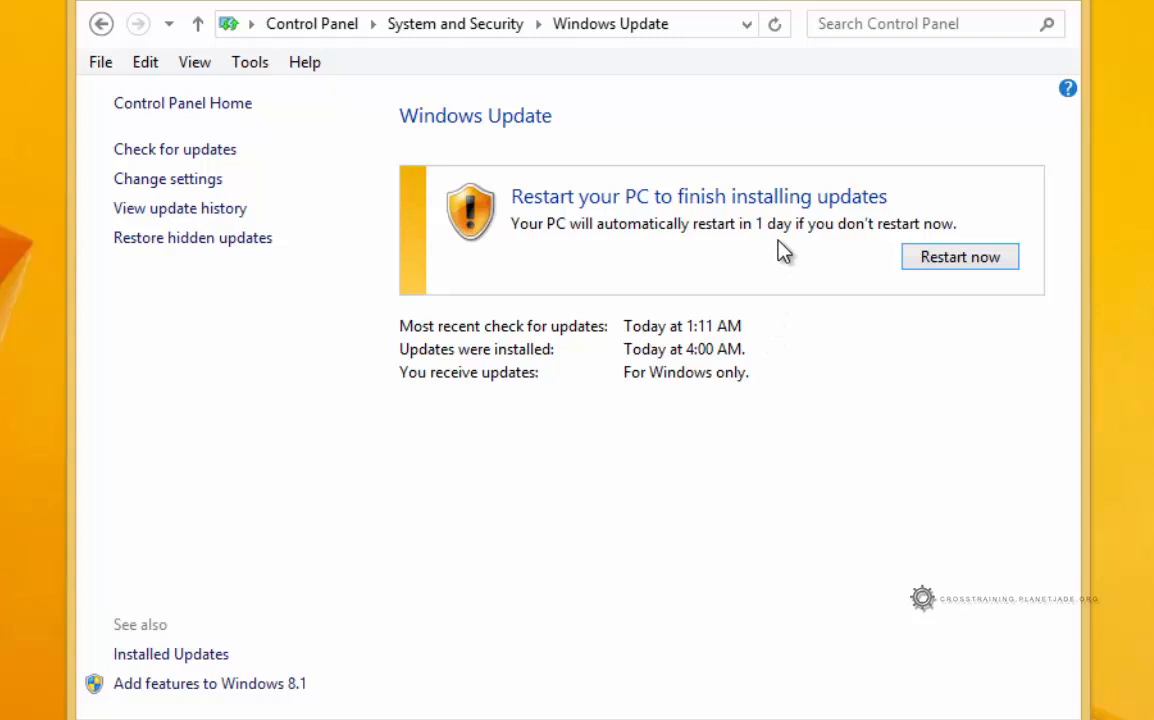
mouse_move(420, 258)
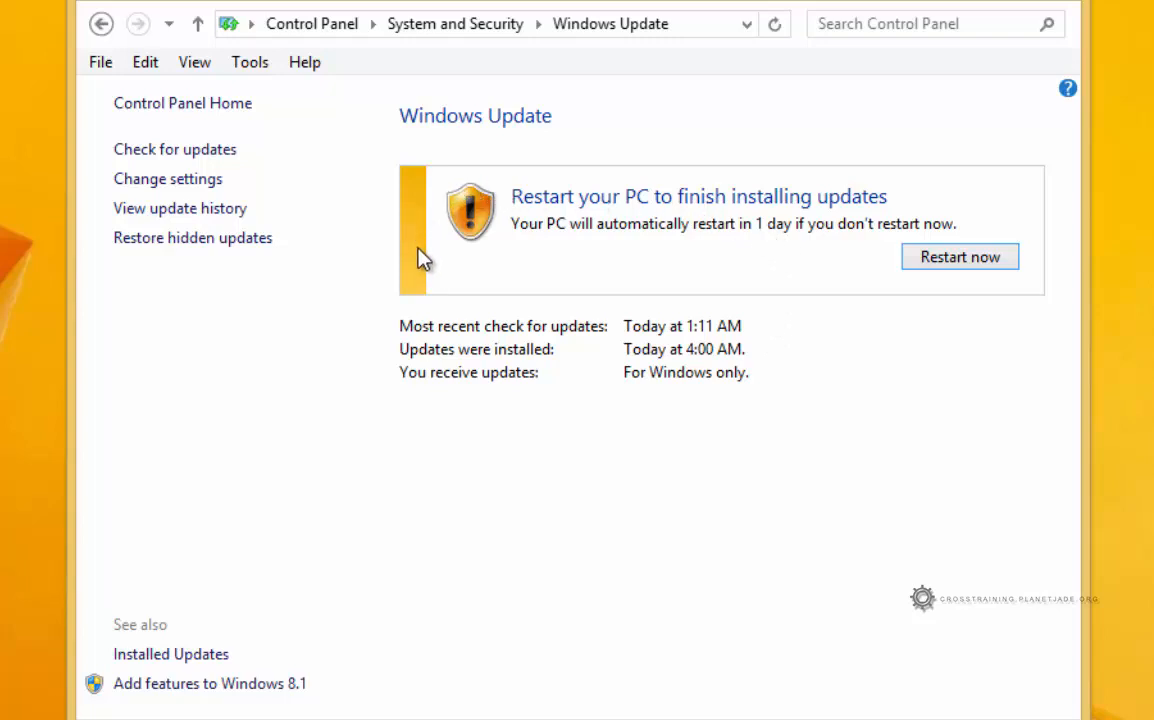
mouse_move(960, 256)
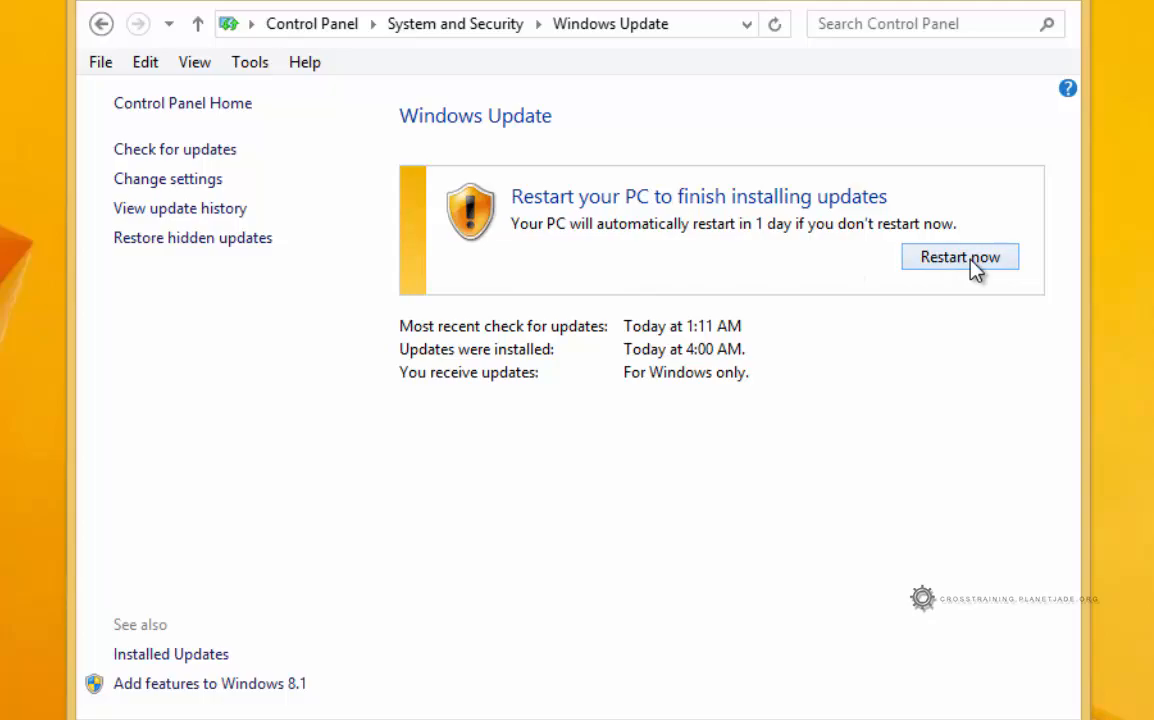
click(960, 256)
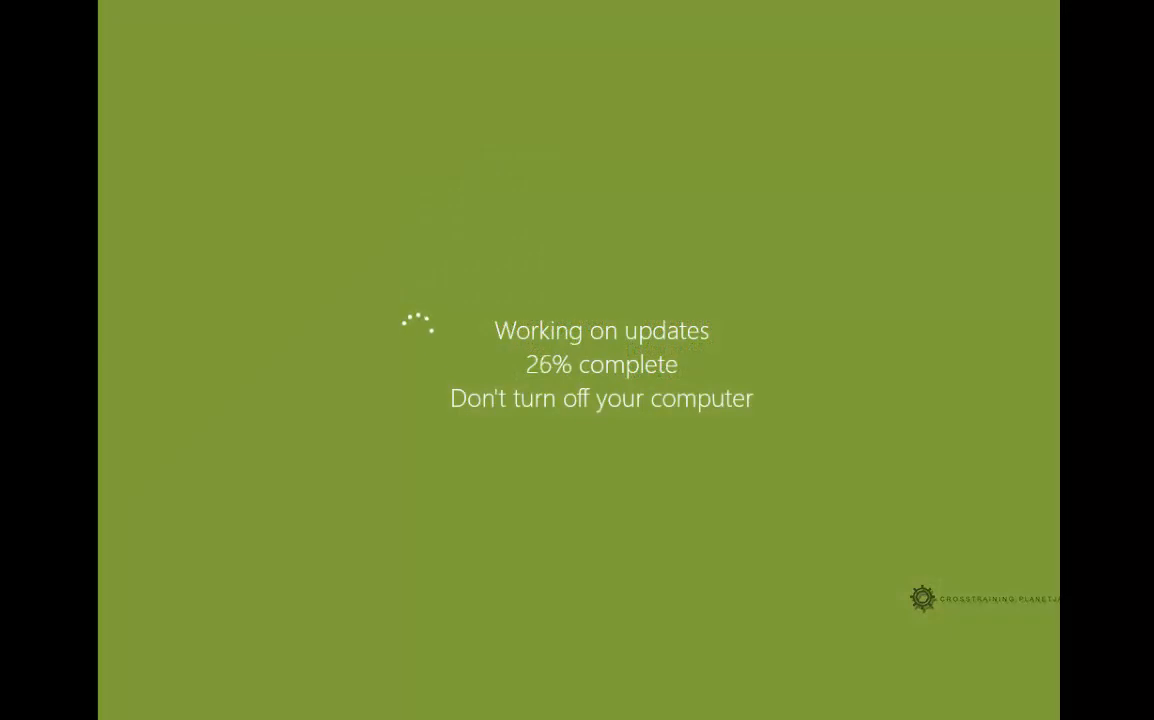
mouse_move(836, 144)
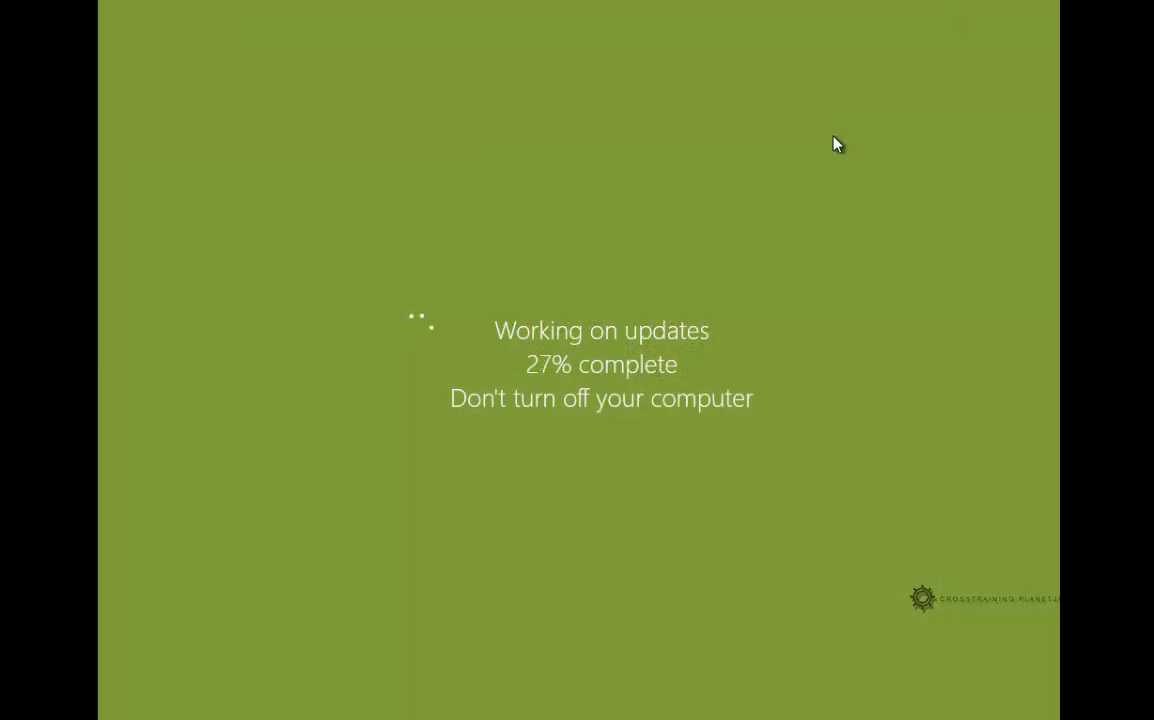
mouse_move(832, 148)
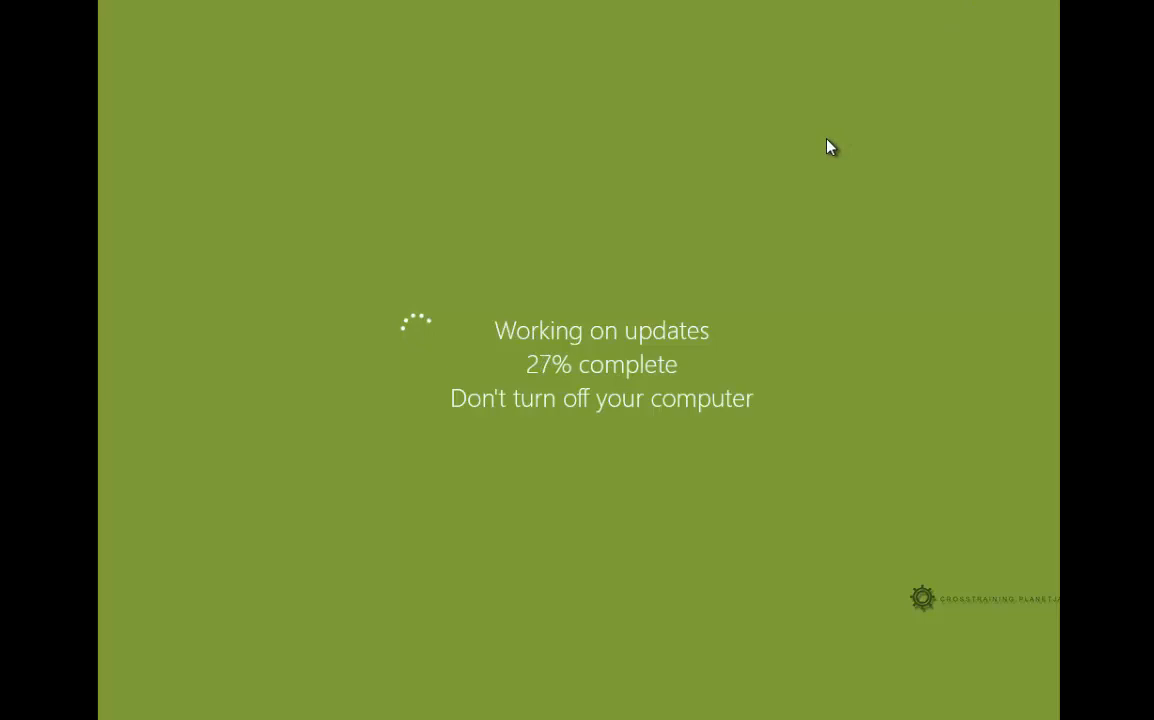
mouse_move(700, 248)
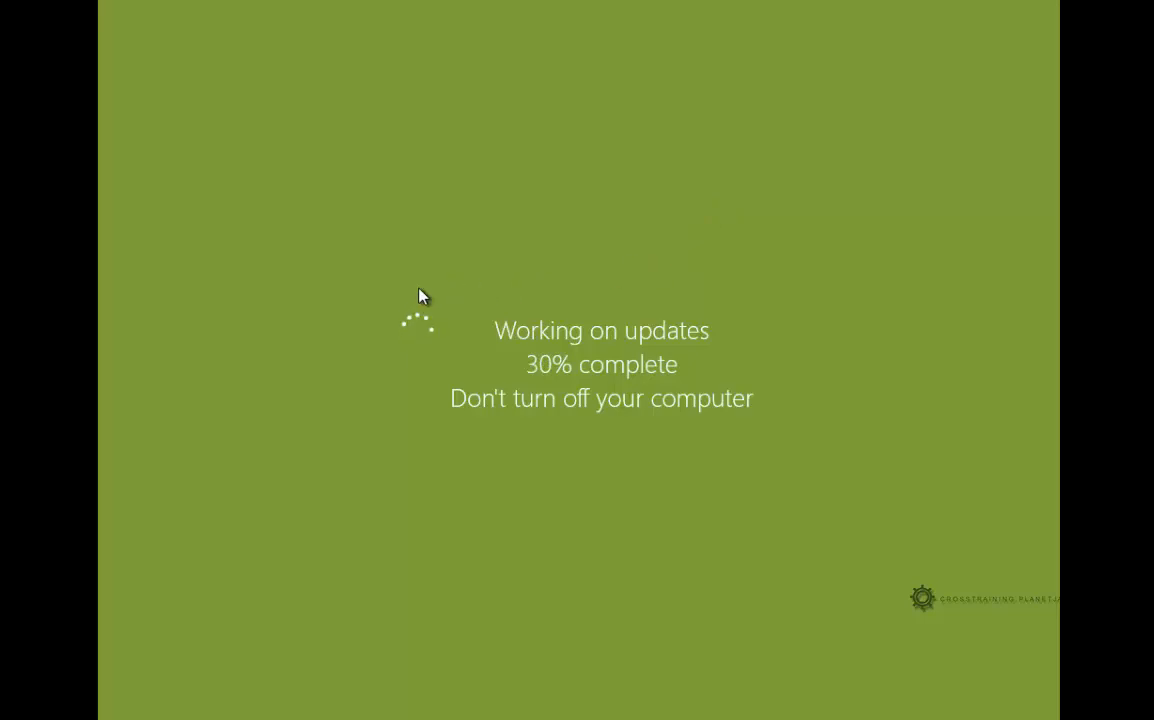
mouse_move(776, 436)
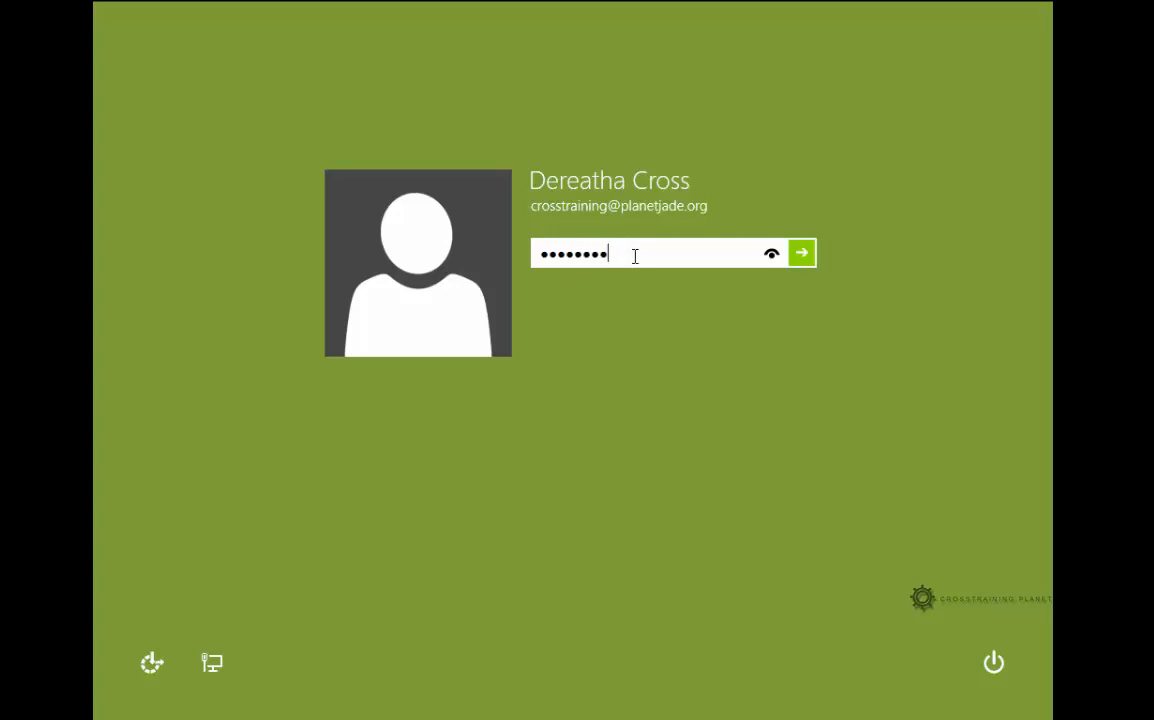
Sign in, switch to the desktop and bring up the Start button's system tools menu
click(804, 252)
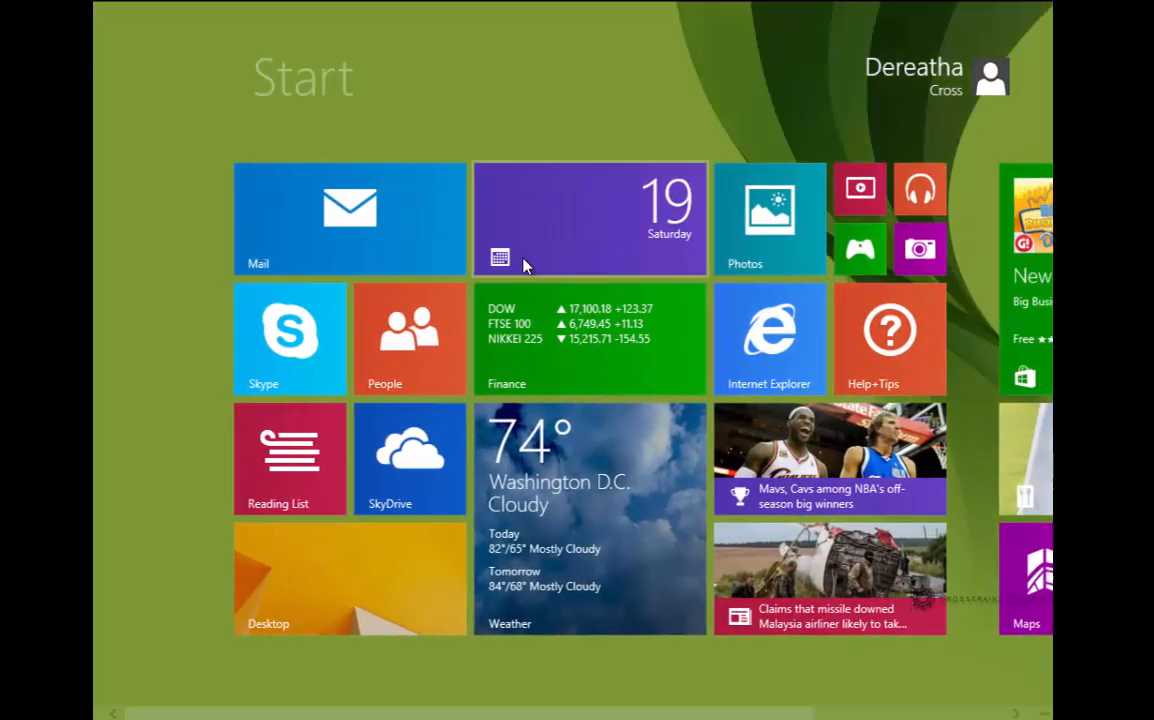
click(348, 578)
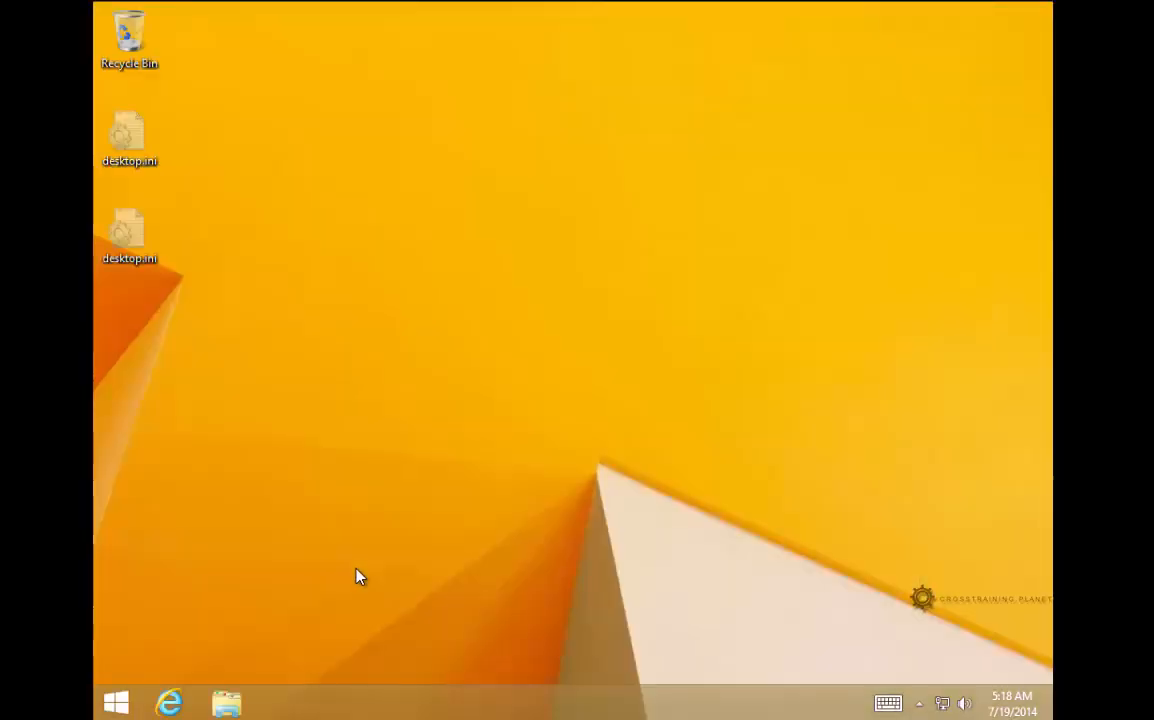
right_click(120, 700)
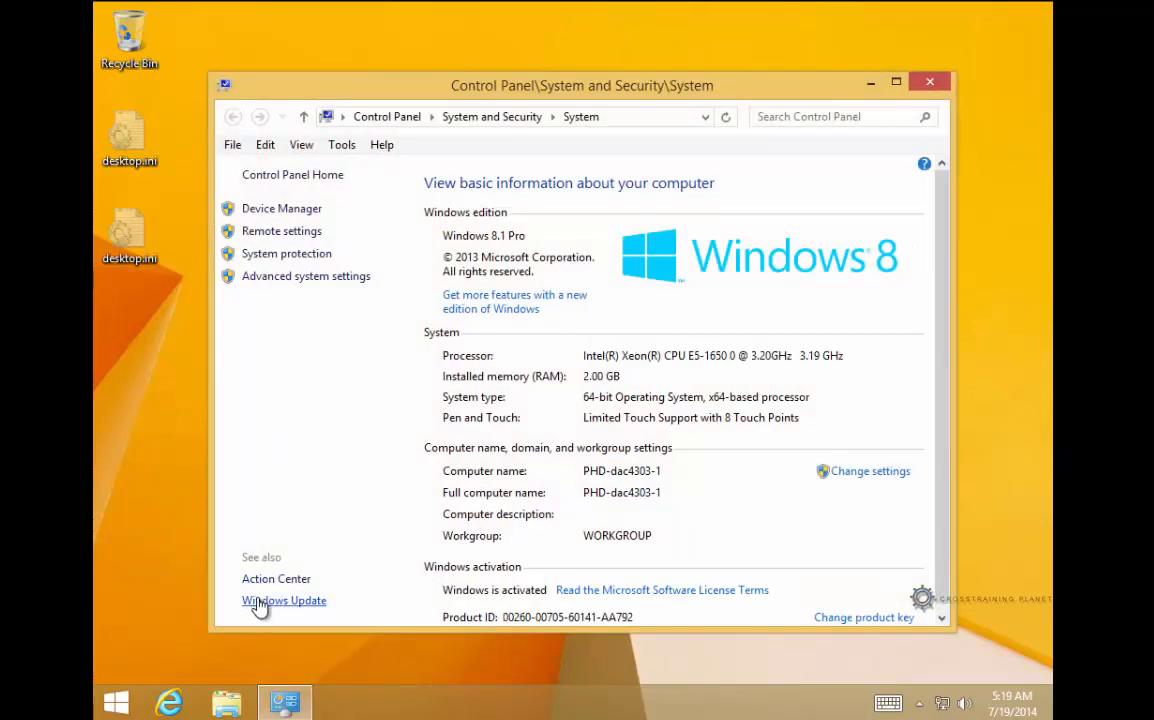
Go to Windows Update and run a fresh check, finding one important update
click(284, 600)
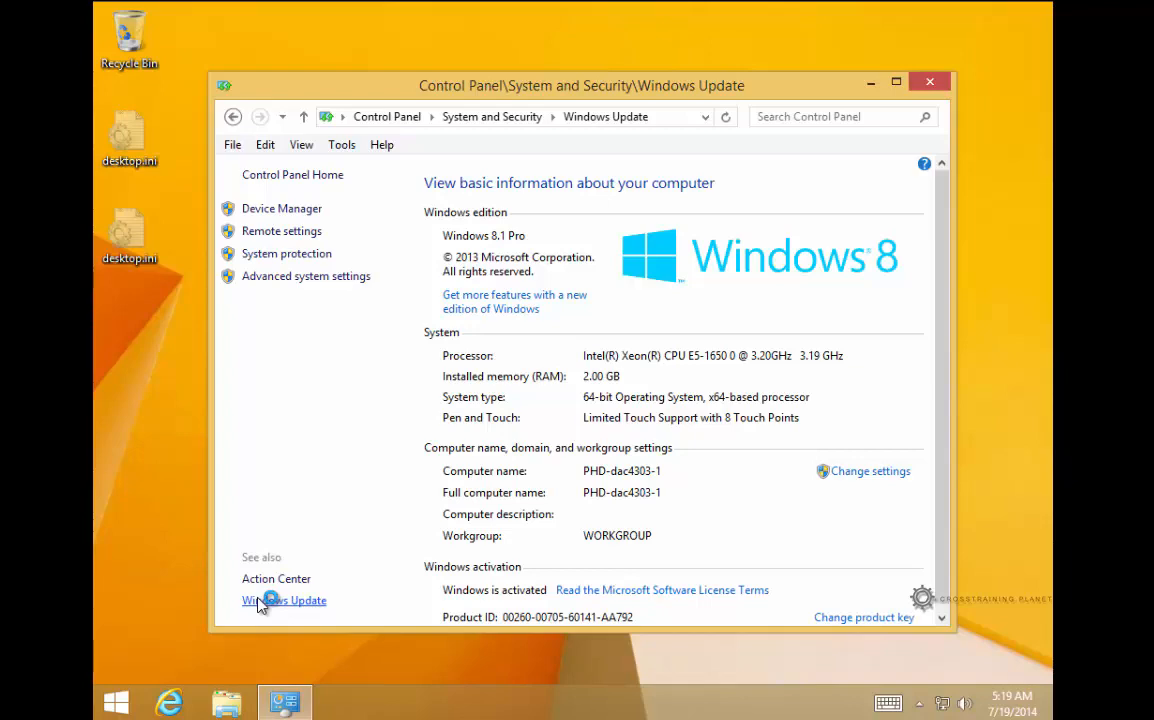
click(284, 600)
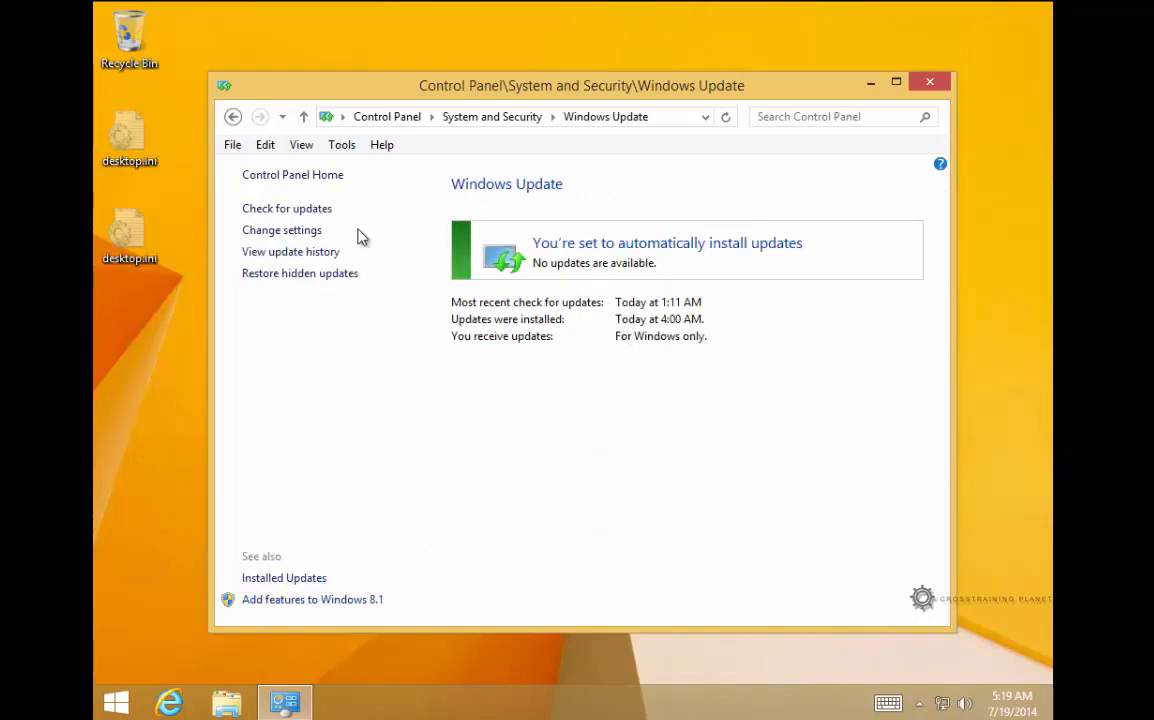
mouse_move(276, 216)
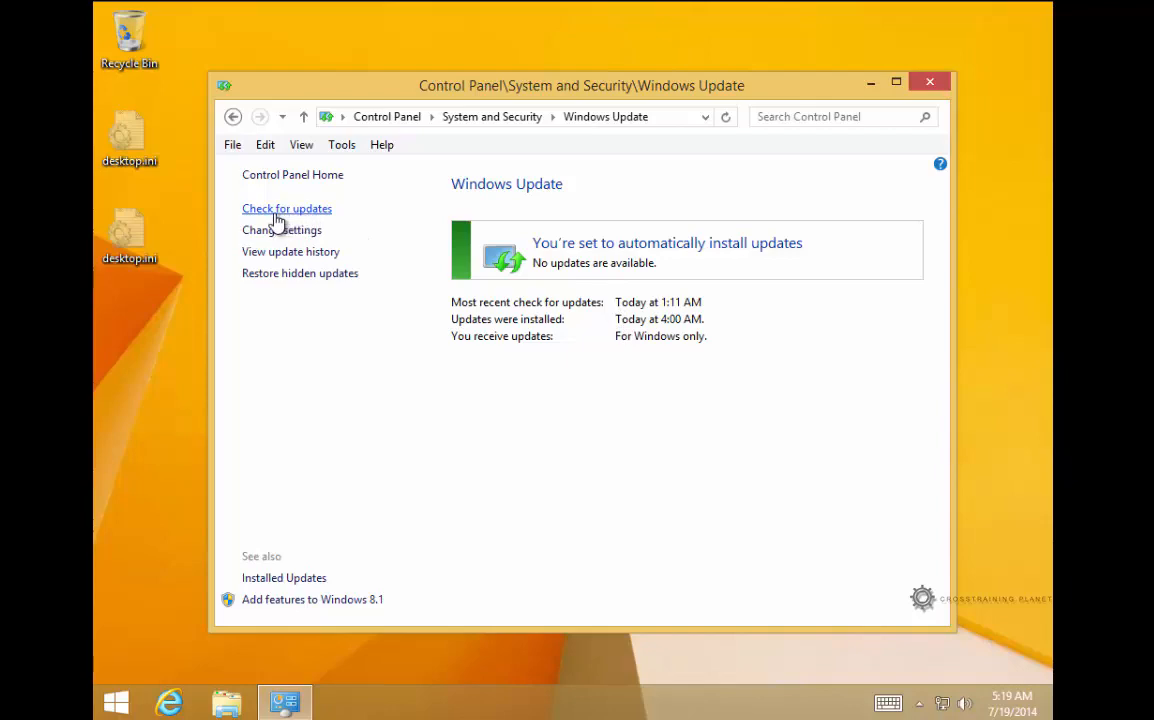
click(288, 208)
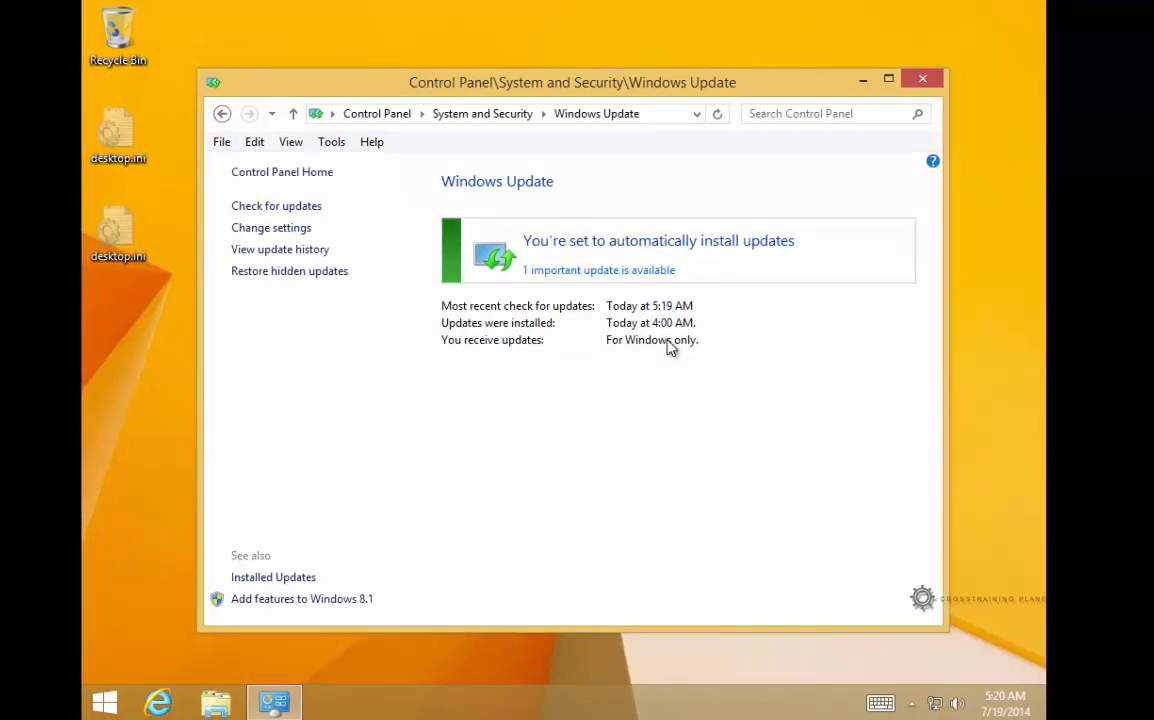
mouse_move(588, 272)
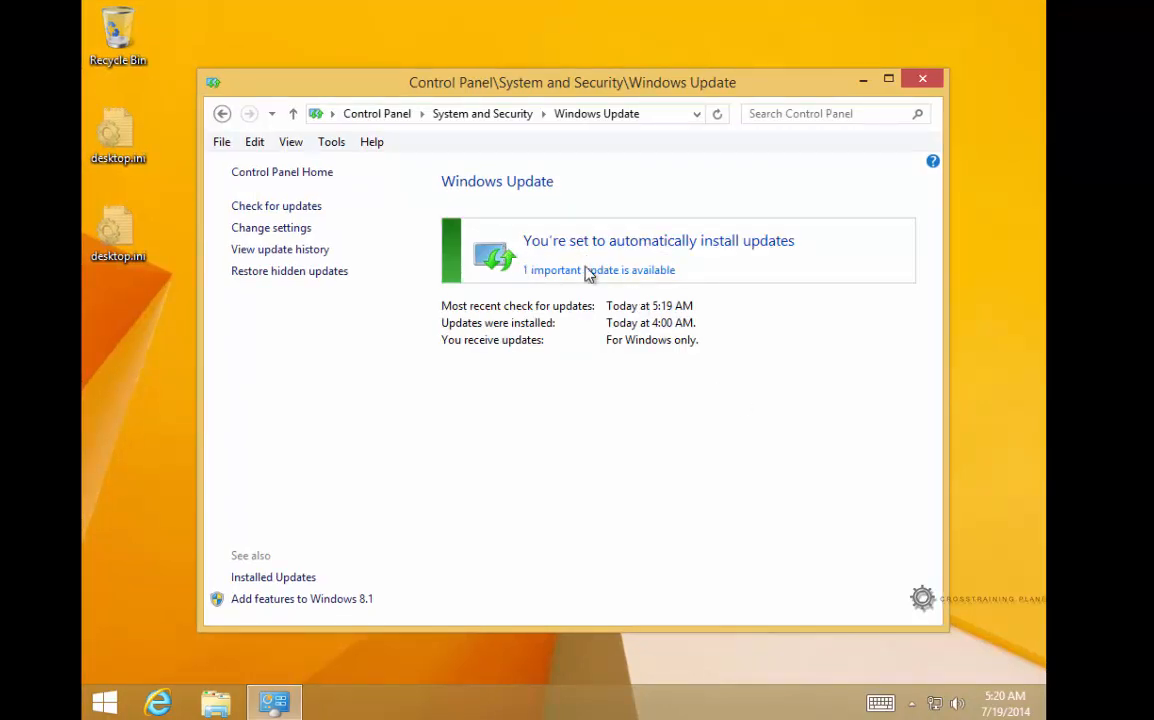
mouse_move(616, 276)
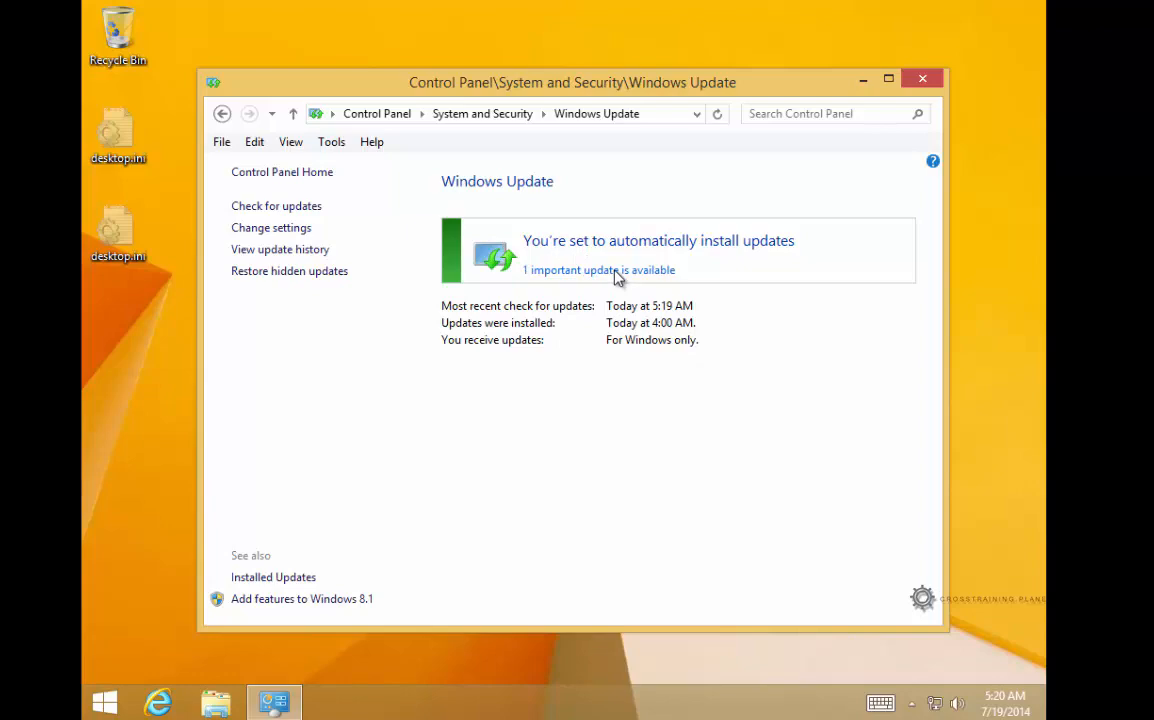
mouse_move(590, 276)
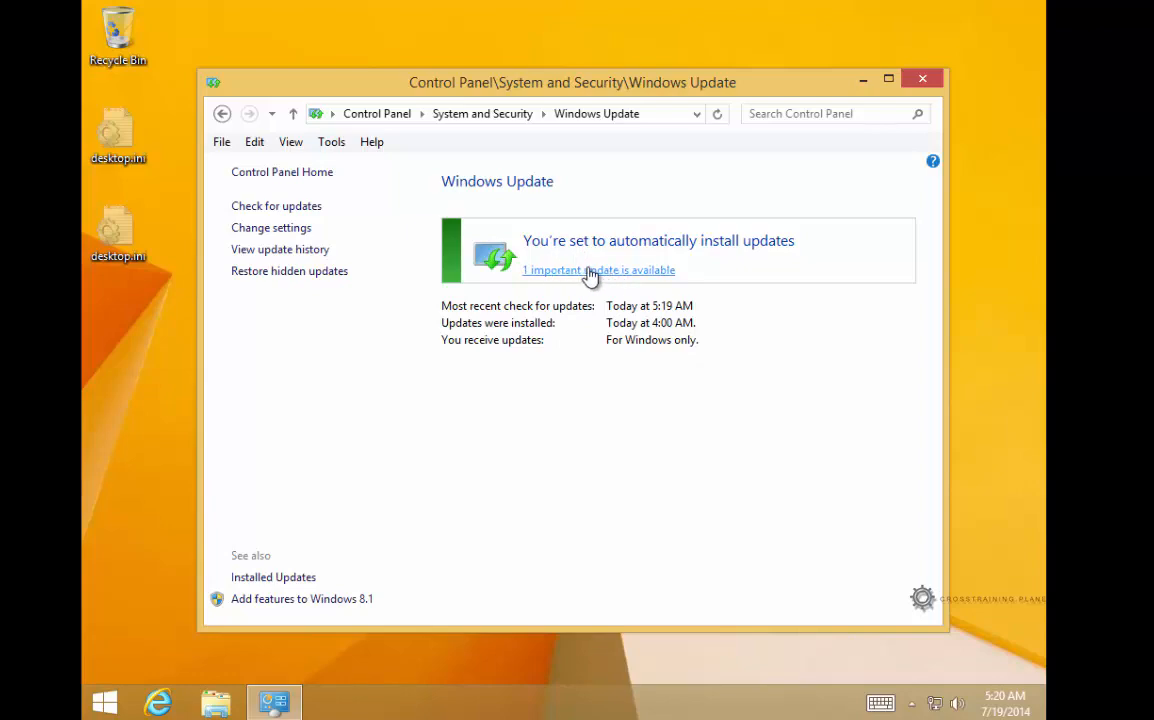
Select the Windows 8.1 x64 update KB2919355 (890.2 MB) and start installing it
click(598, 270)
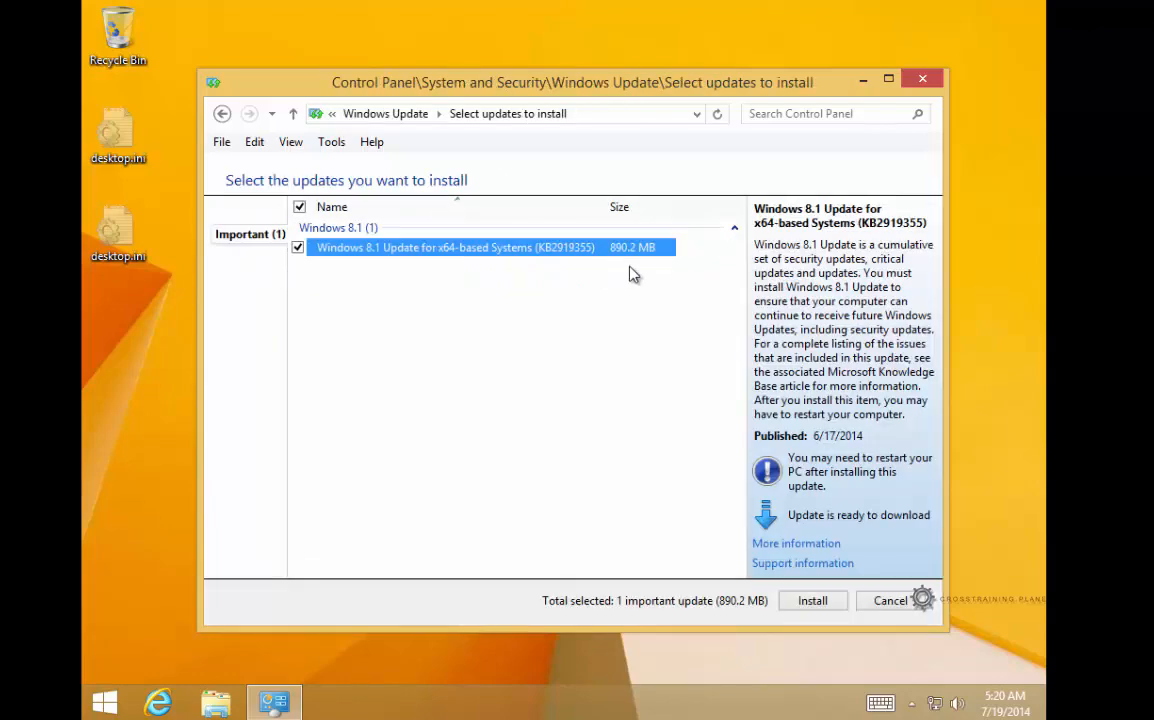
mouse_move(376, 266)
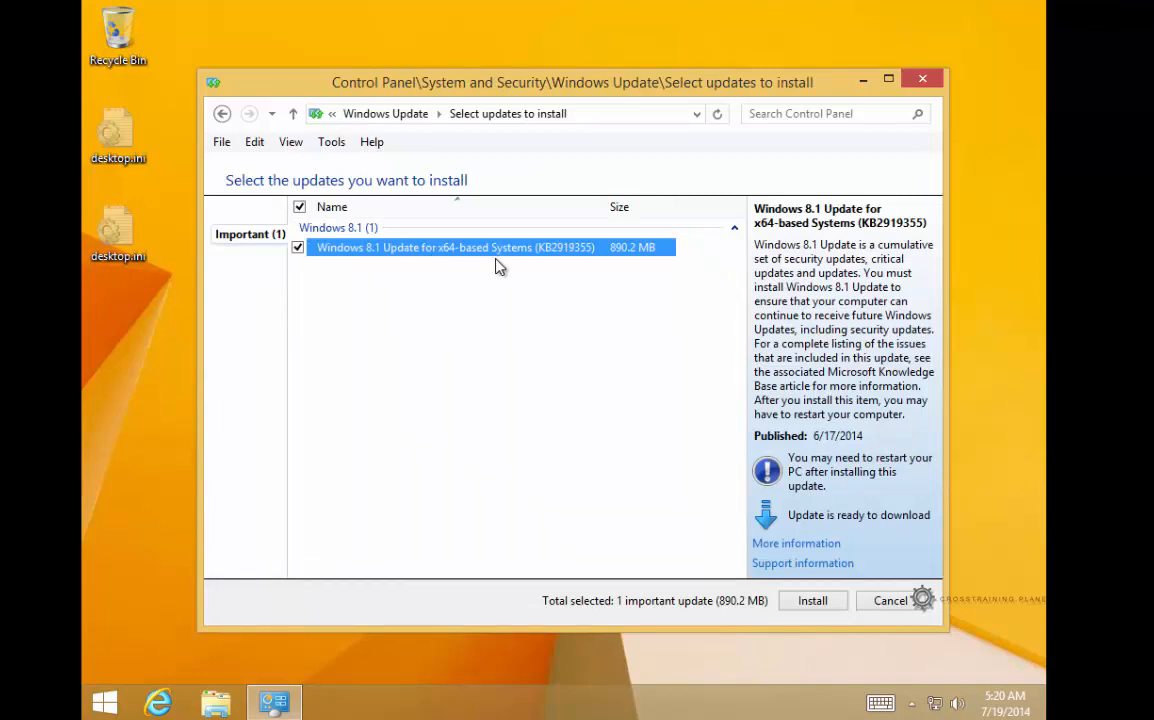
mouse_move(812, 600)
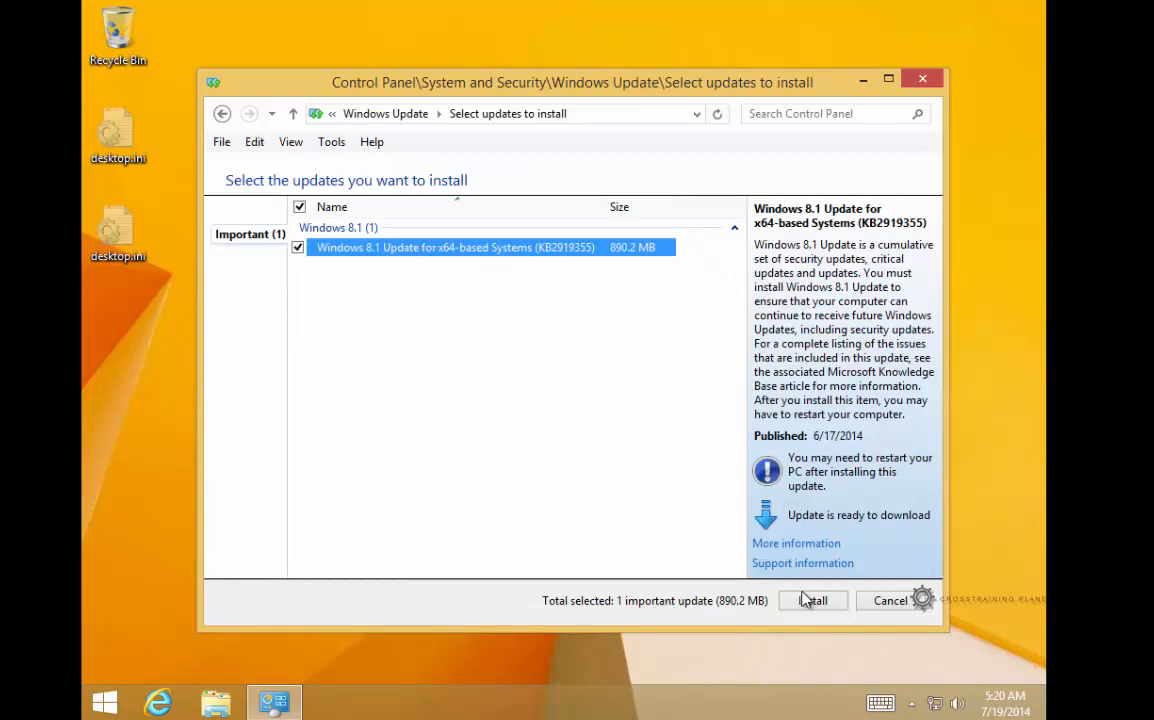
click(812, 600)
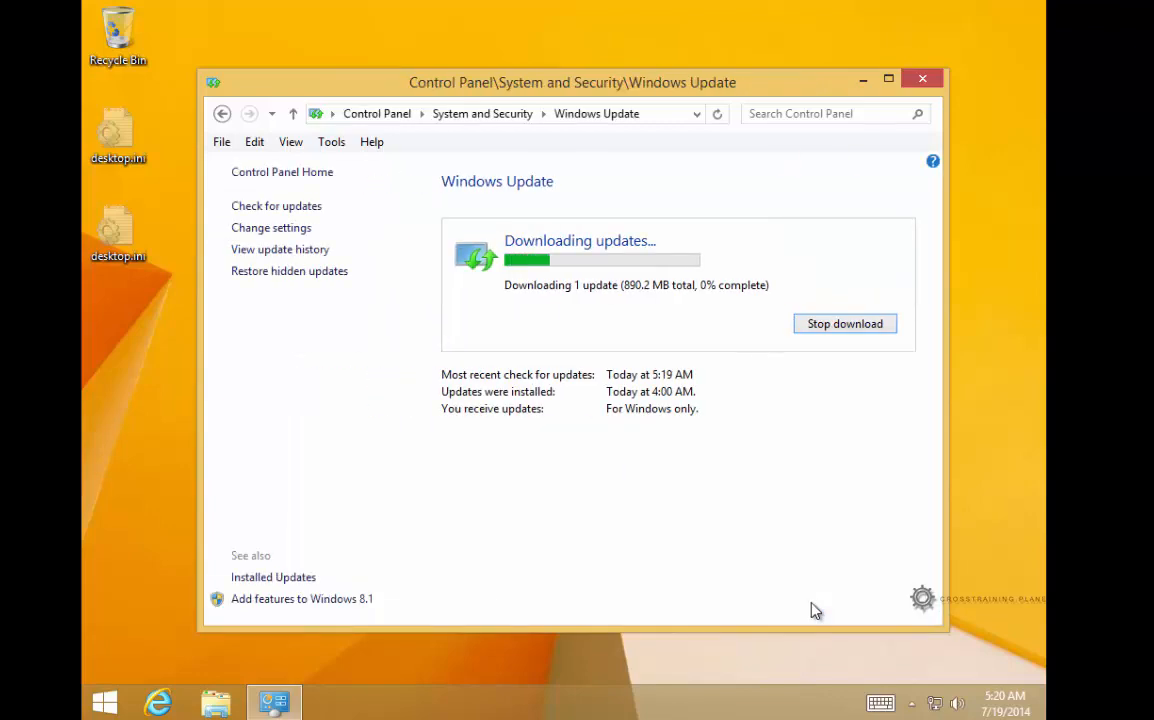
mouse_move(768, 534)
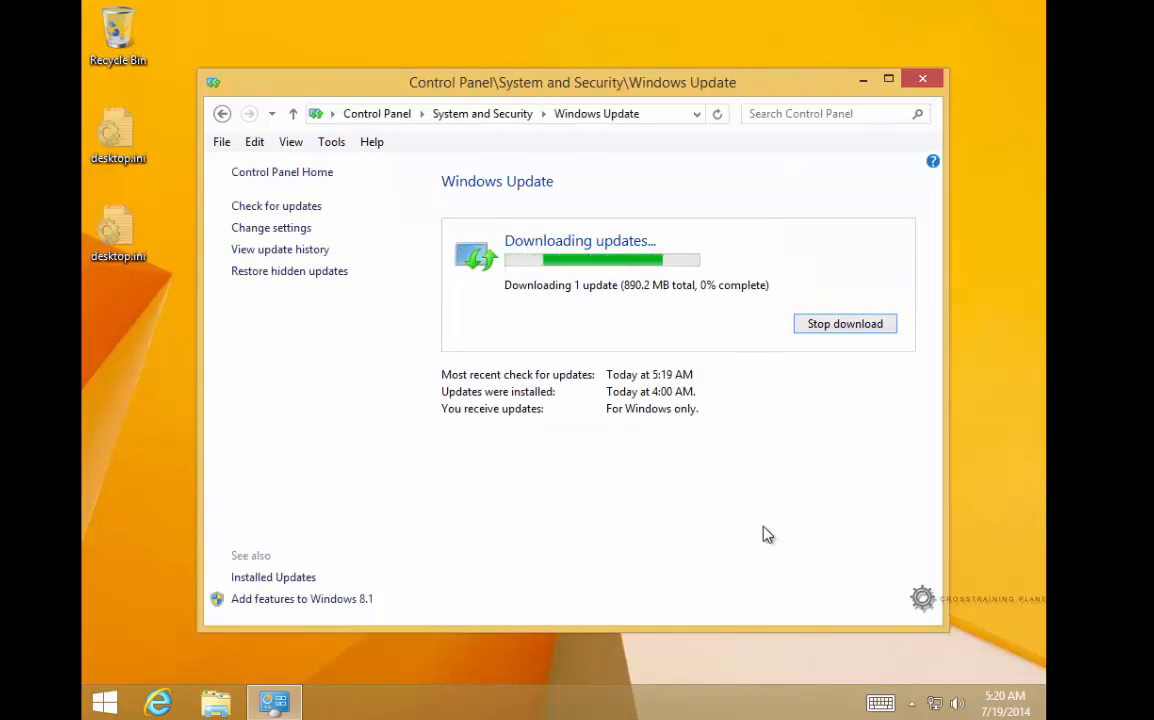
mouse_move(626, 318)
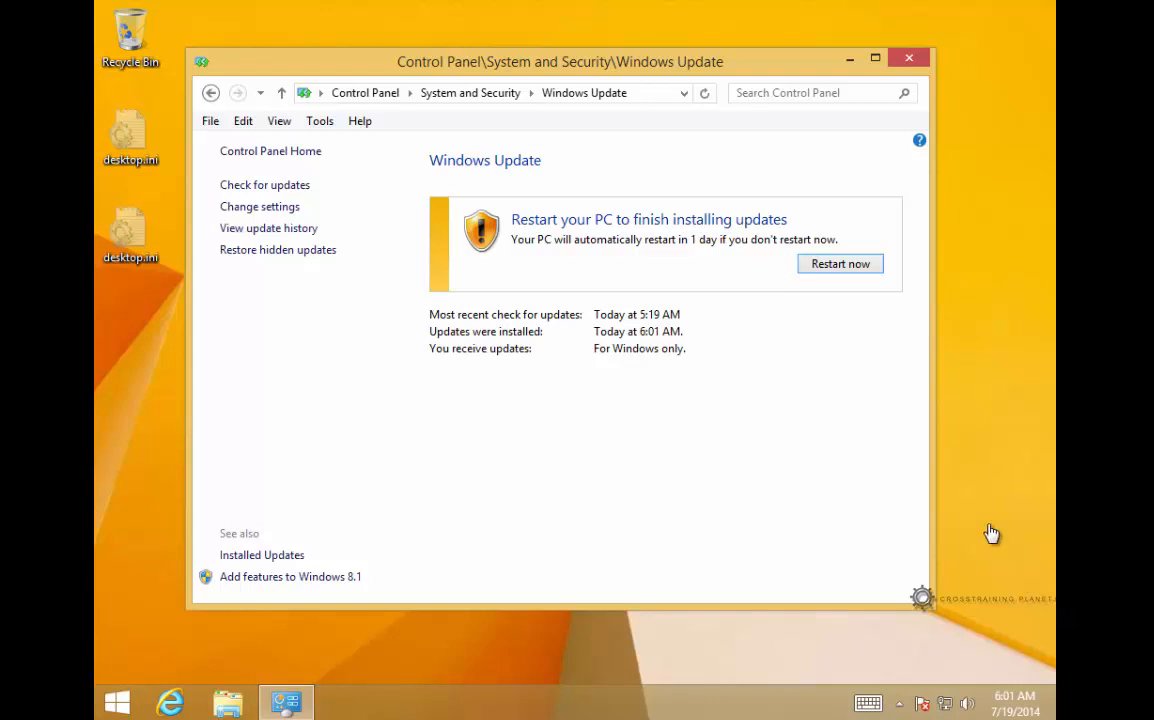
mouse_move(840, 272)
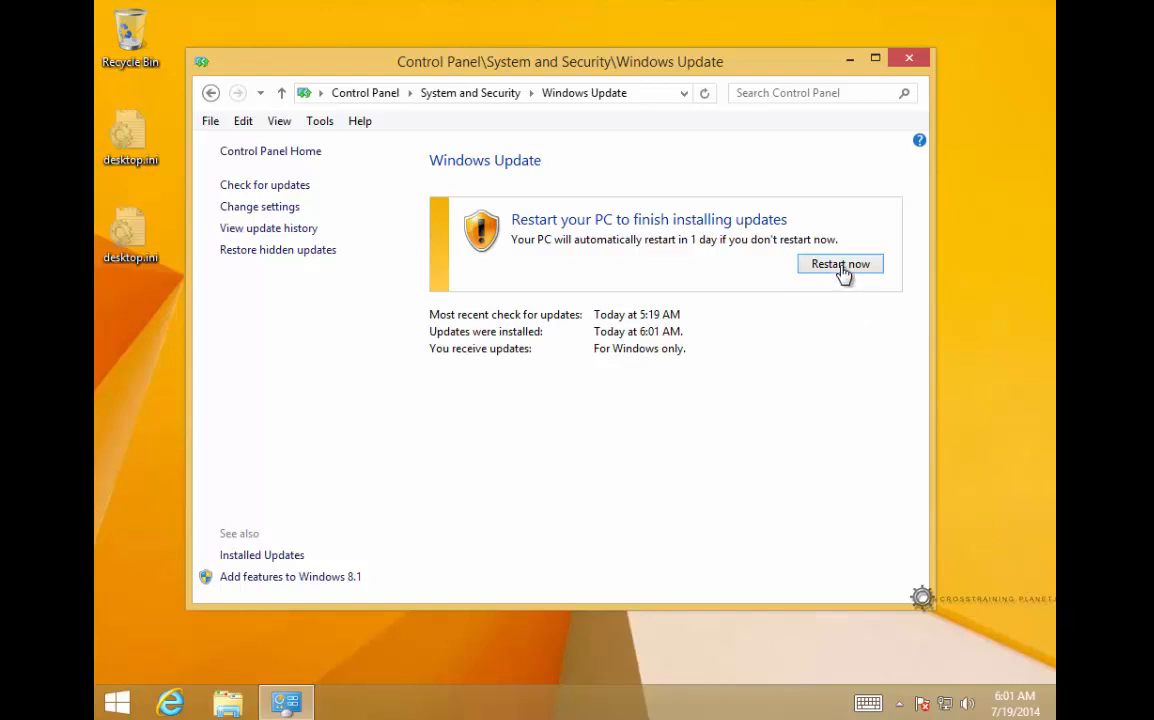
mouse_move(756, 76)
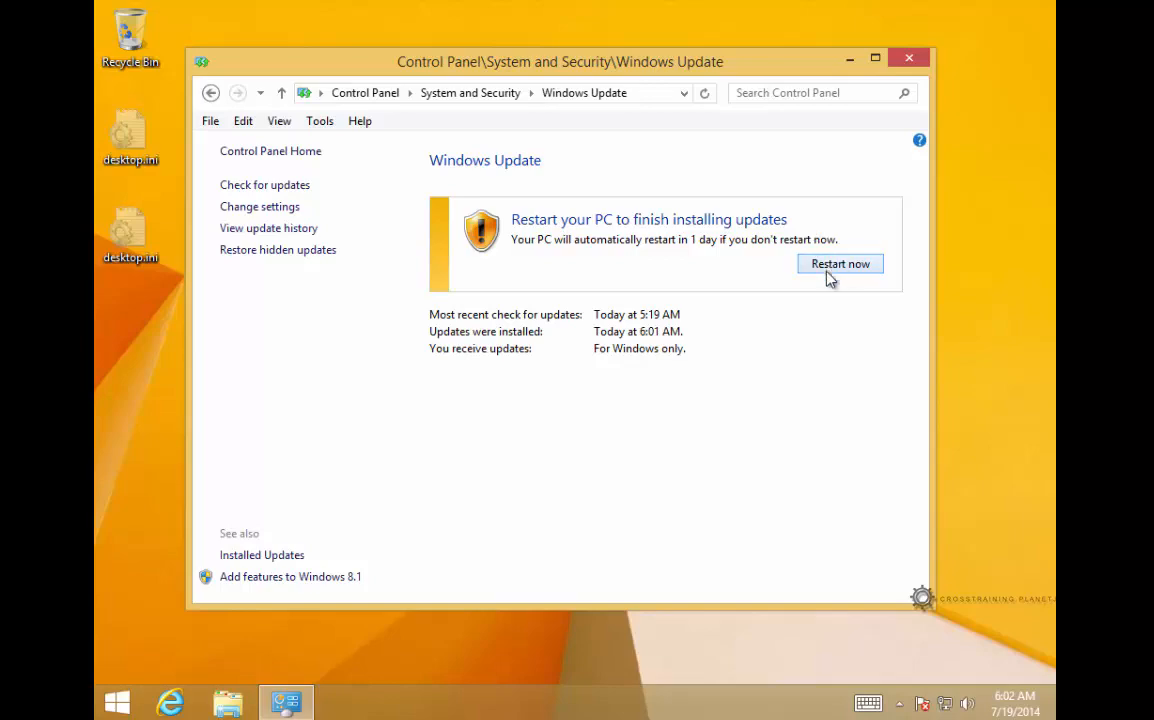
Restart now so the KB2919355 installation completes
click(840, 264)
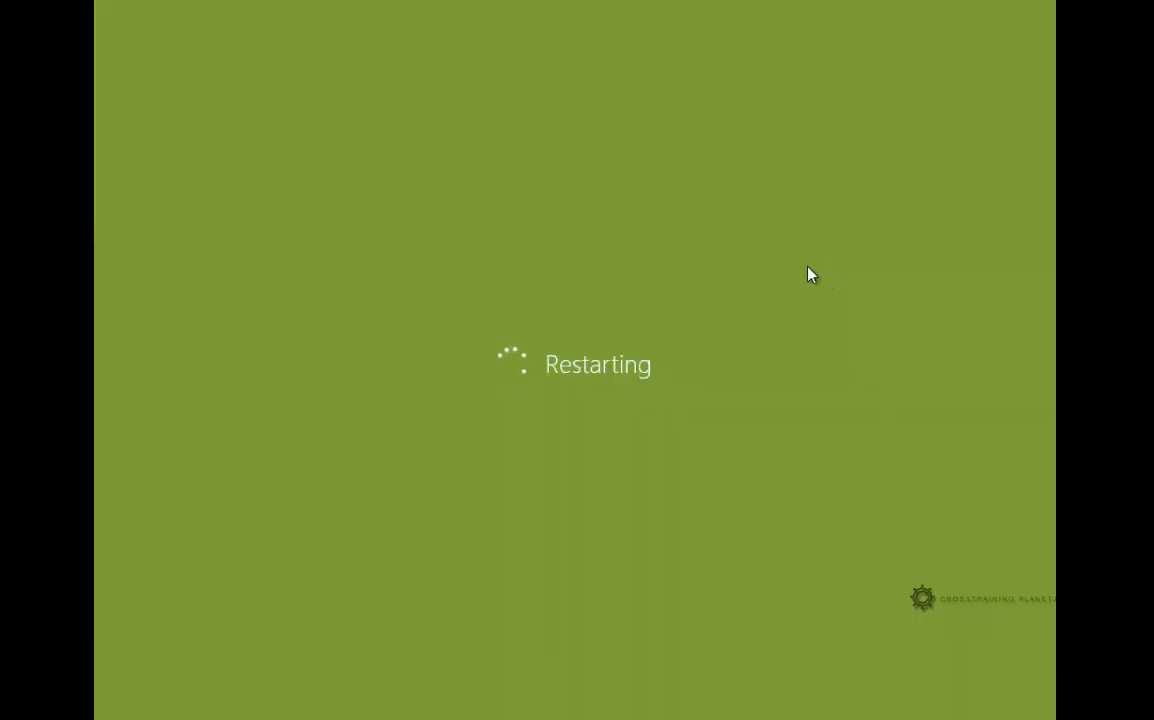
mouse_move(776, 280)
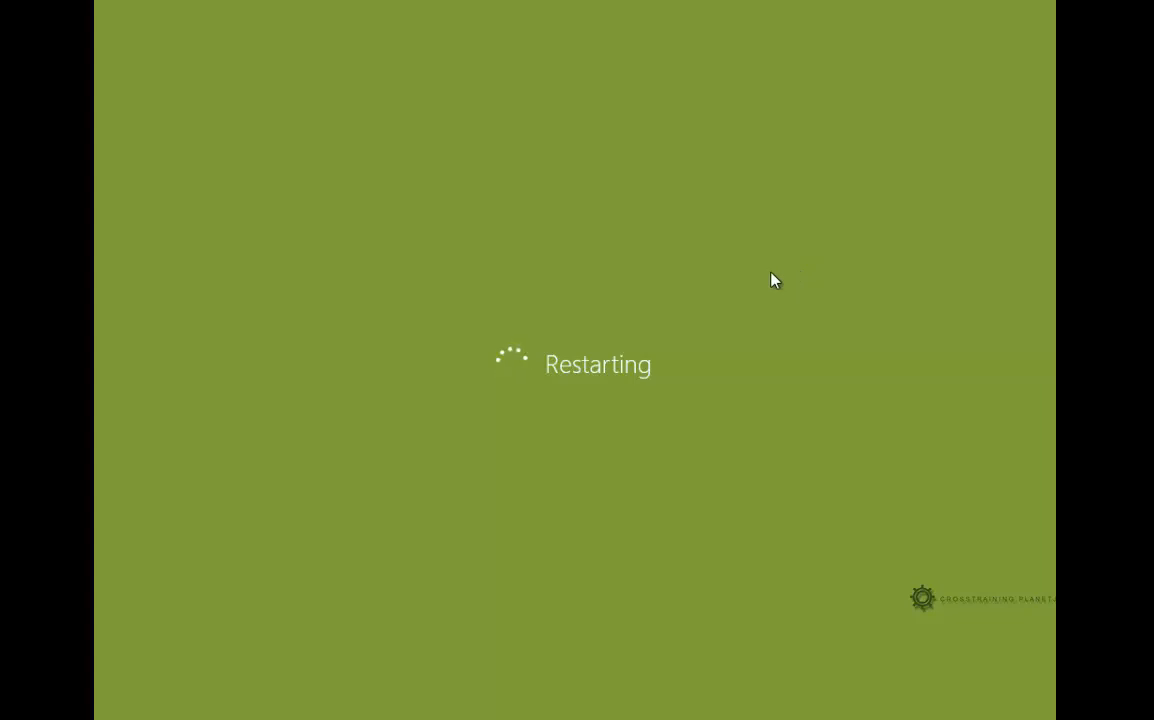